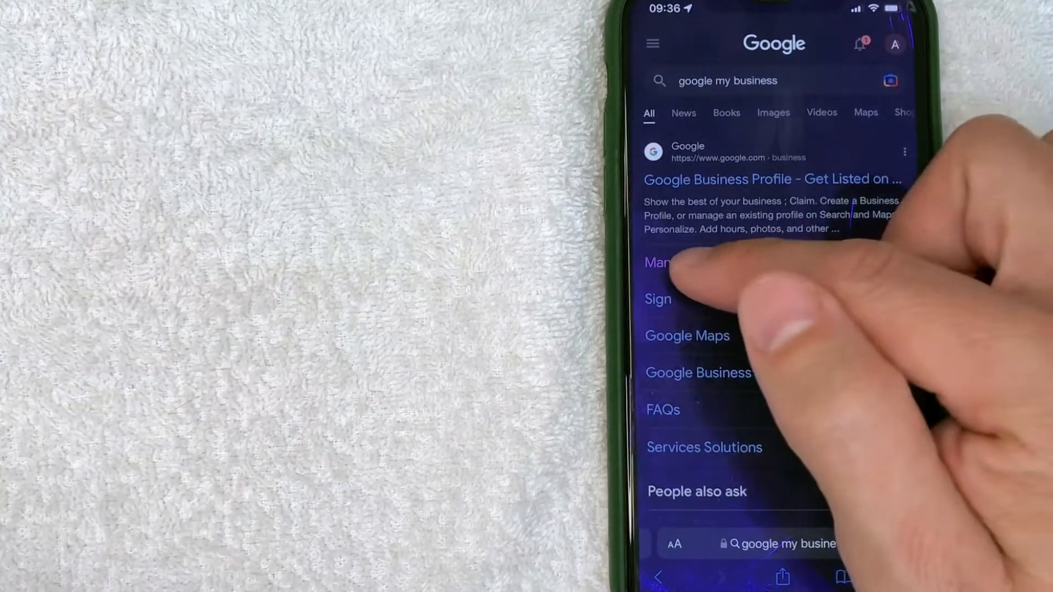
Open the Manage now link under the Google Business Profile search result.
click(657, 262)
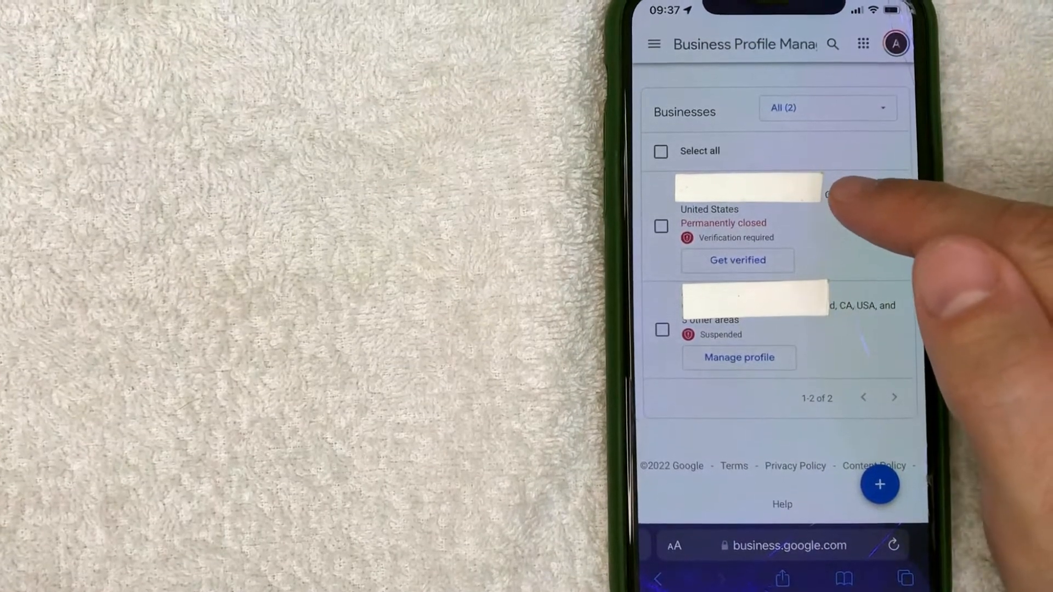
Scroll through the Businesses list showing the two listings and their statuses.
scroll(down, 3)
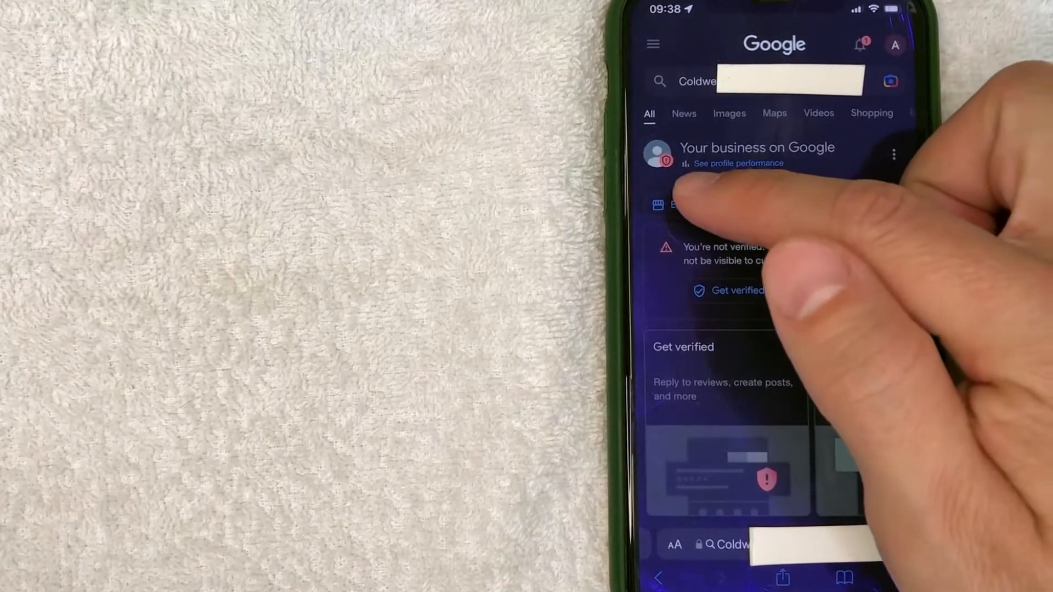
From the business's search panel, go to Edit profile and view its uploaded photos page.
click(675, 205)
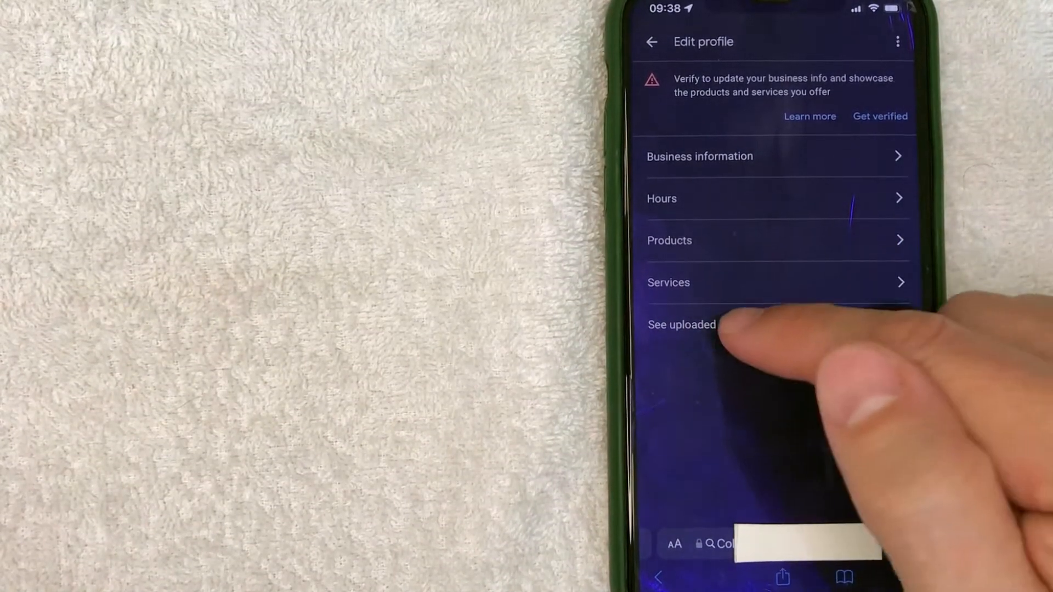
click(681, 324)
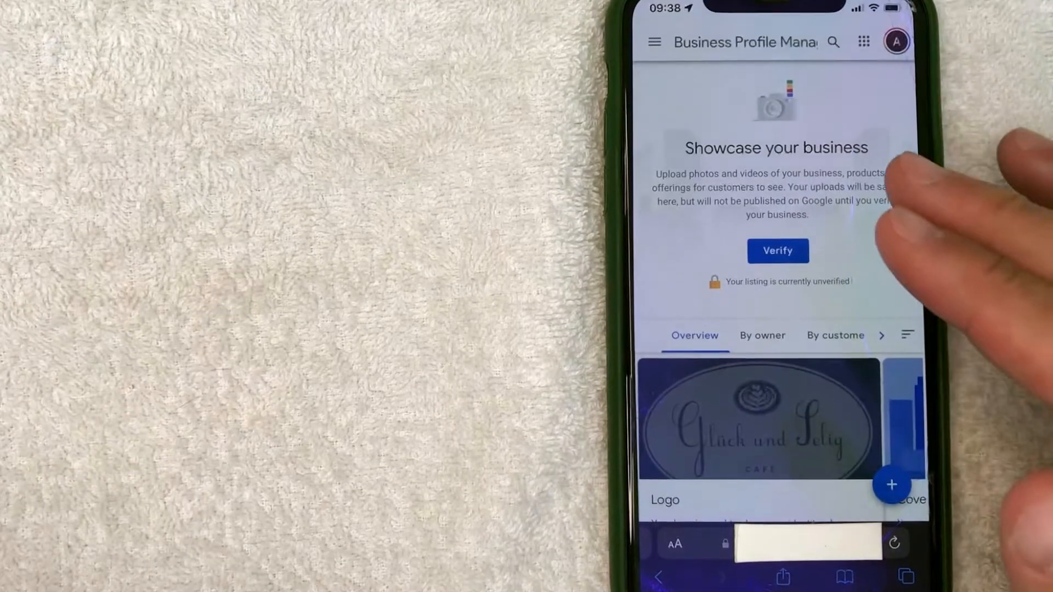